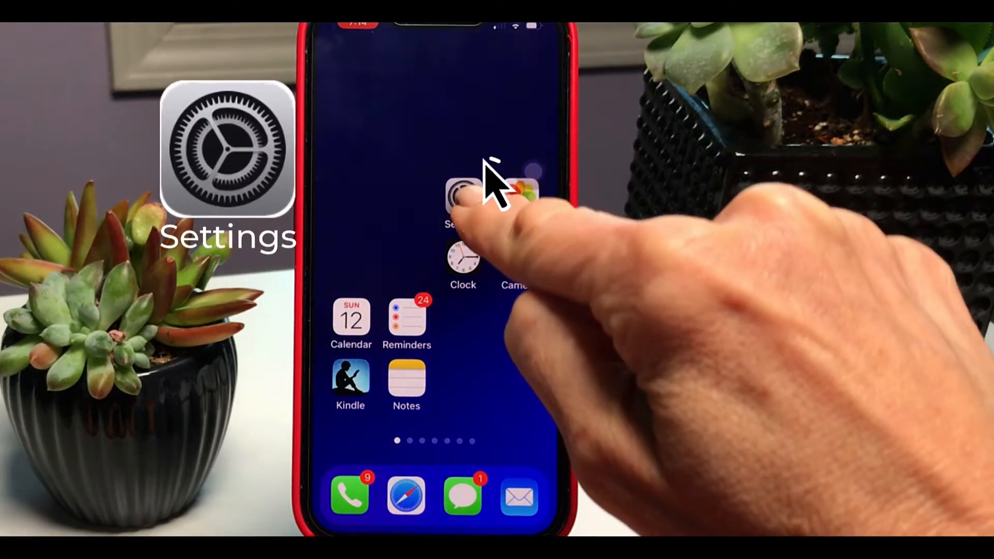
# Open Settings, go into the Apple ID account and show its Subscriptions list with Hulu Plus.
pyautogui.click(462, 197)
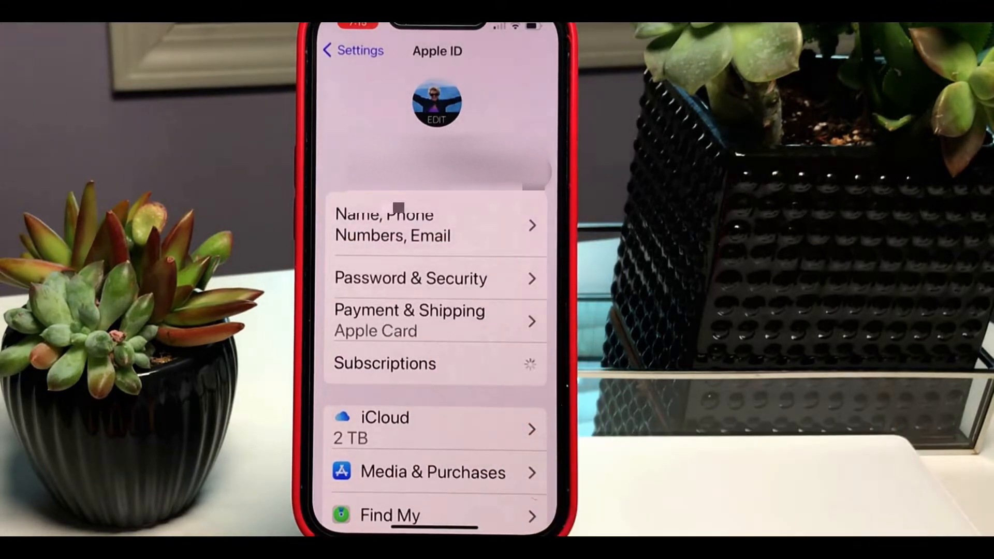
pyautogui.click(434, 384)
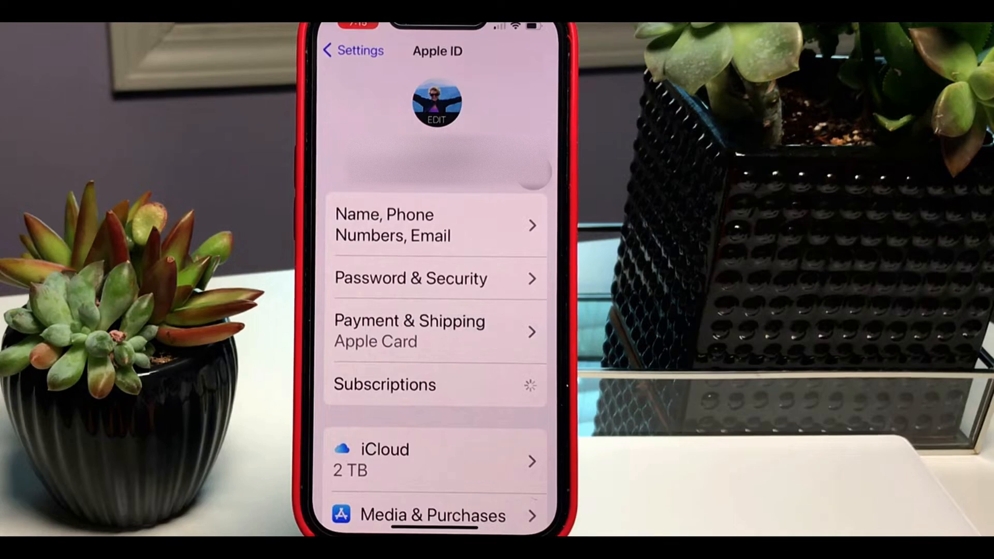
pyautogui.click(434, 385)
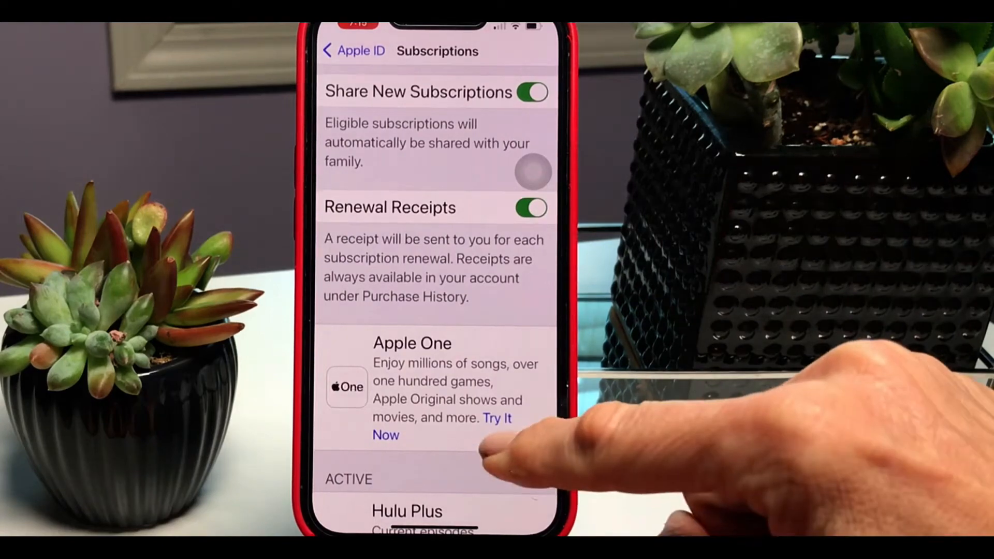
pyautogui.click(532, 207)
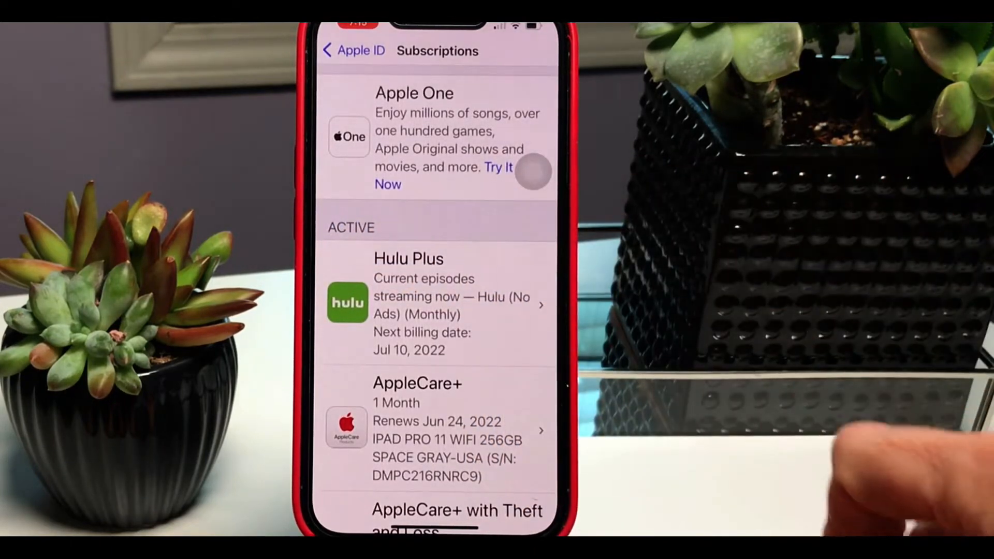
pyautogui.moveTo(520, 343)
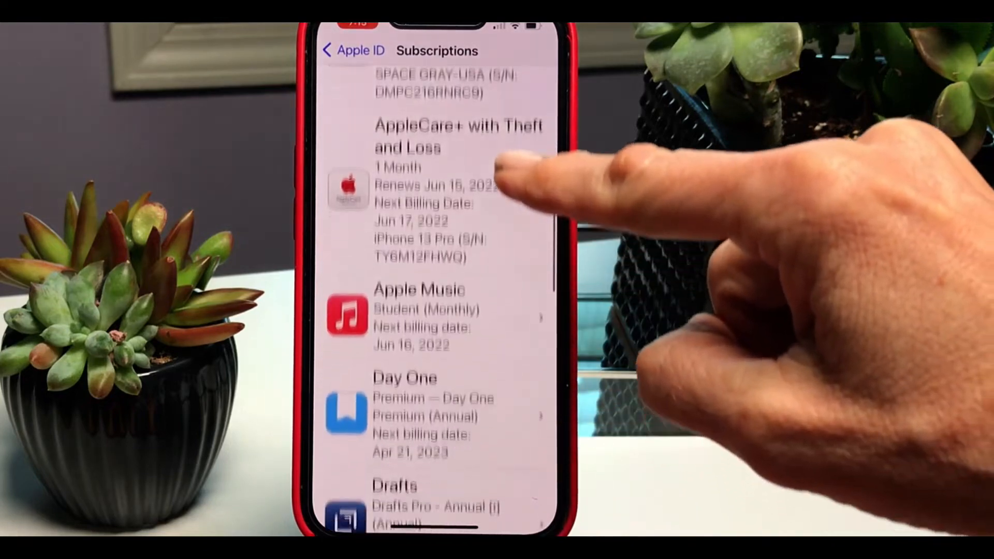
pyautogui.scroll(3)
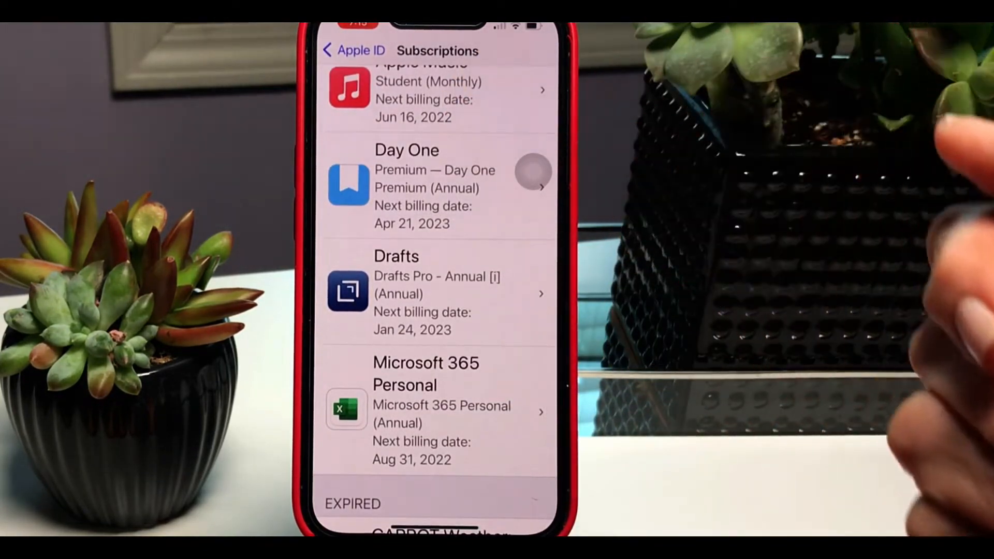
pyautogui.moveTo(762, 254)
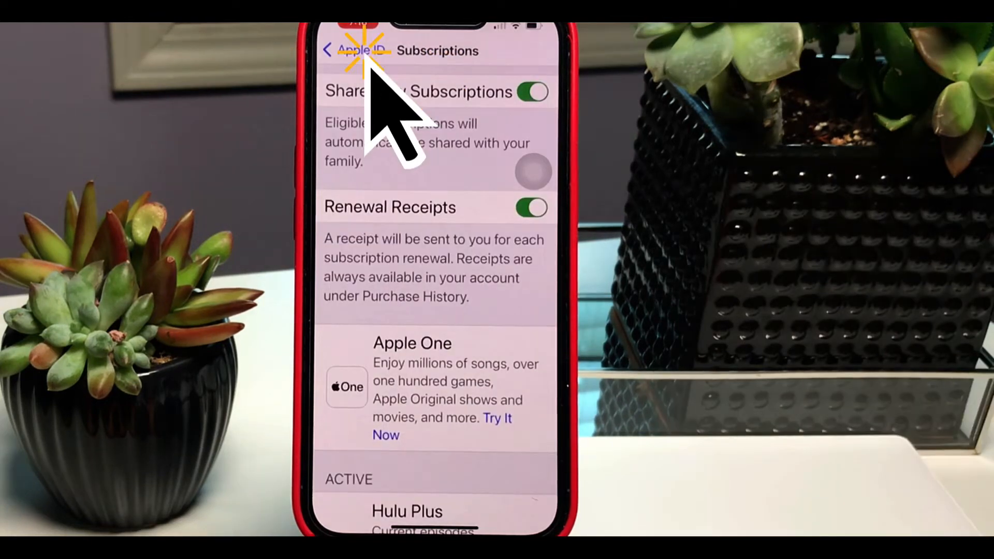
# Return to the Apple ID overview and open Purchase History under Media & Purchases.
pyautogui.click(346, 51)
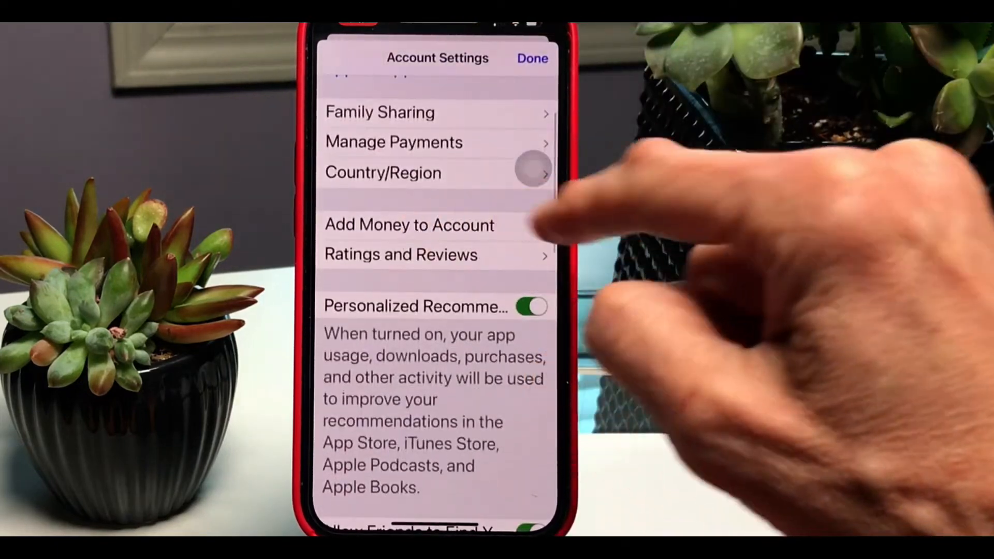
pyautogui.scroll(-3)
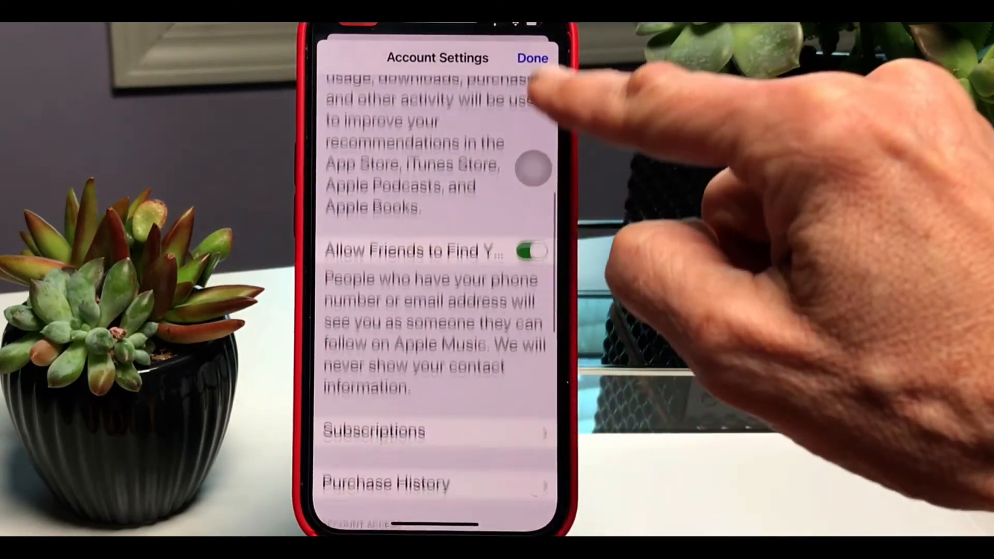
pyautogui.scroll(3)
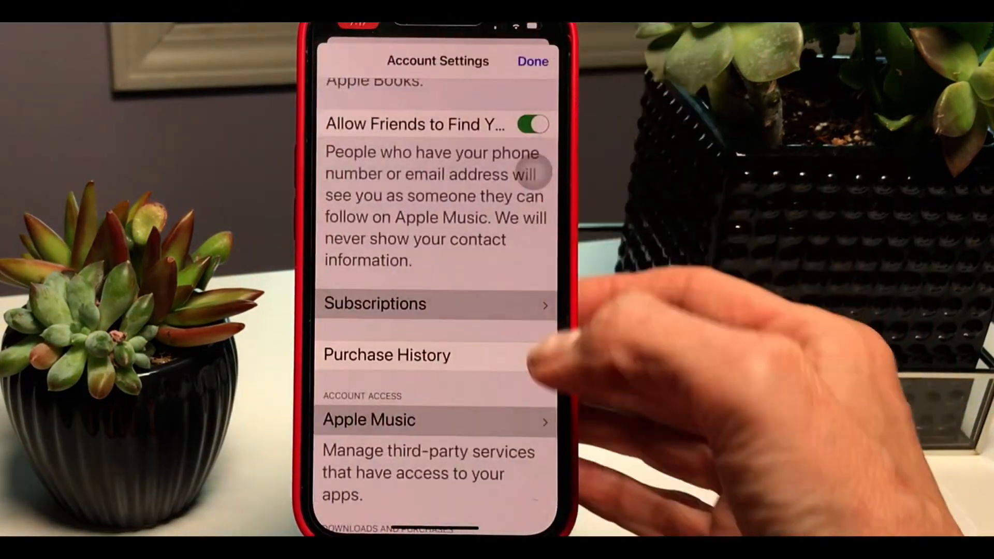
pyautogui.click(387, 354)
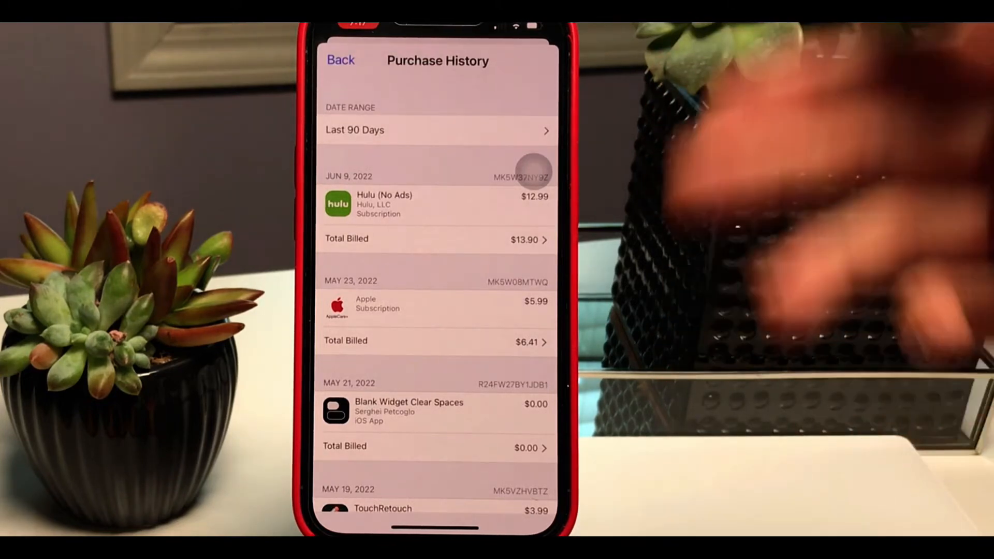
# Scroll through the last 90 days of billed purchases, including the Hulu charge.
pyautogui.scroll(3)
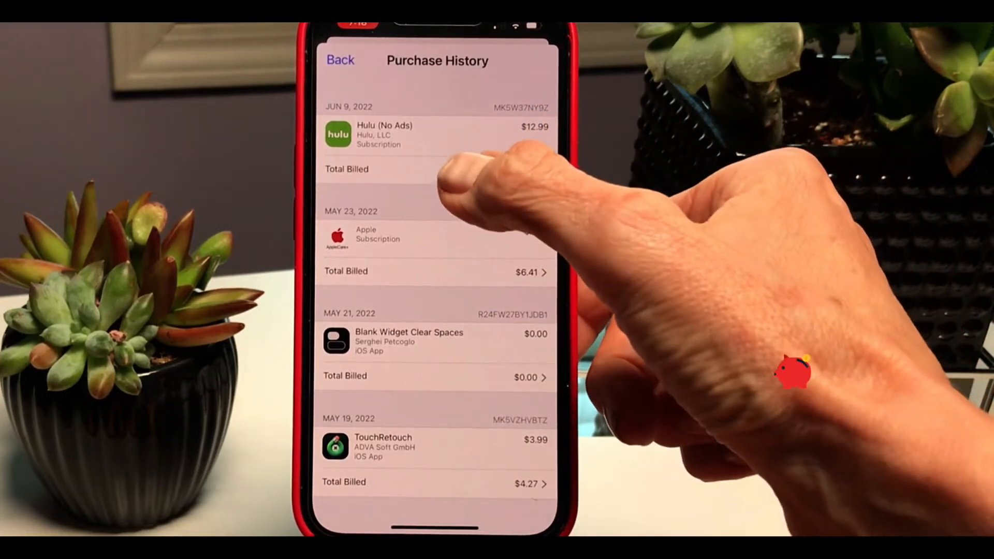
pyautogui.scroll(-3)
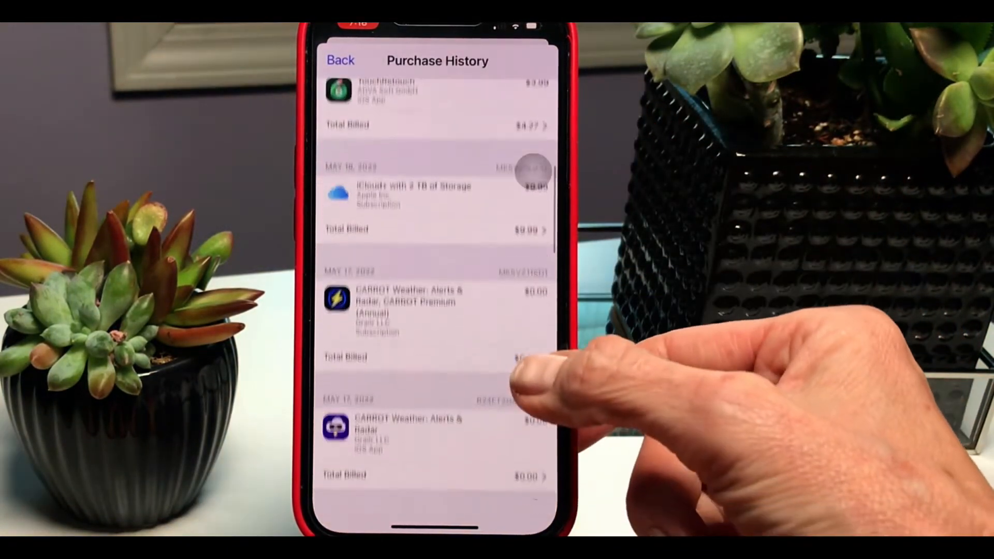
pyautogui.scroll(-3)
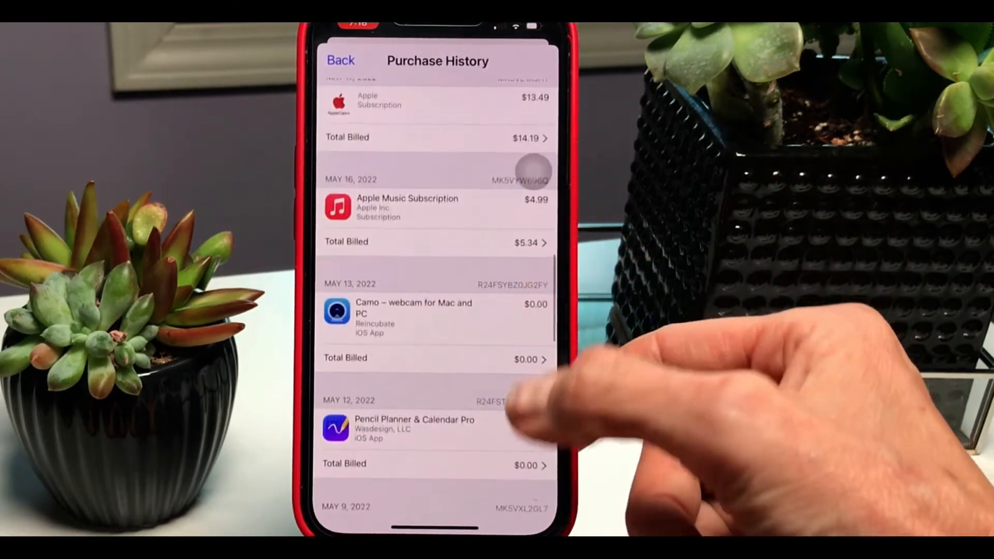
pyautogui.scroll(3)
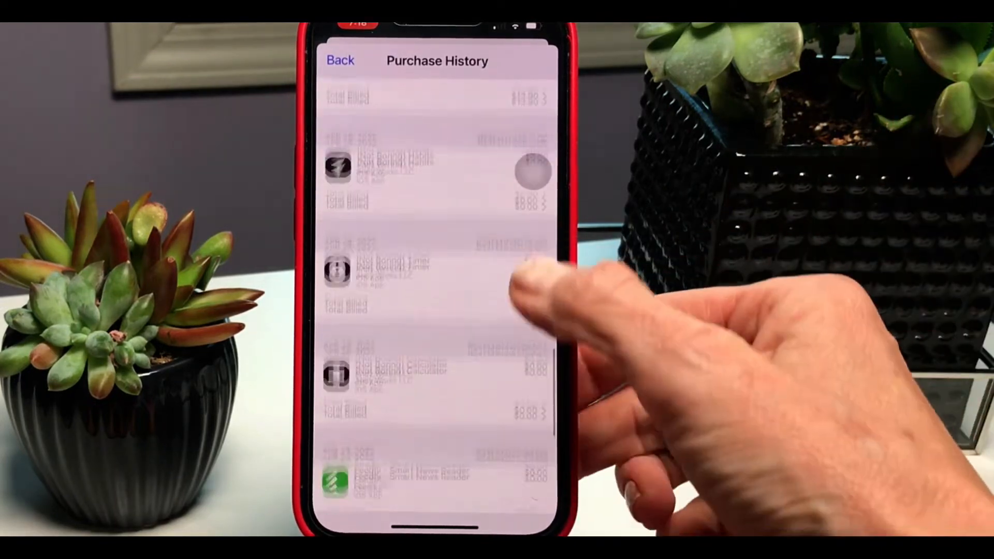
pyautogui.scroll(3)
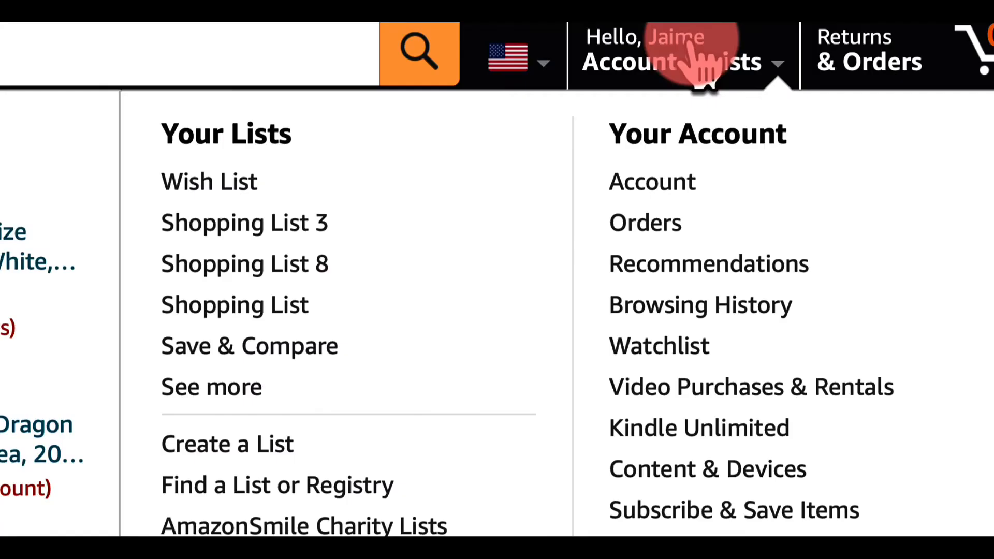
pyautogui.moveTo(697, 76)
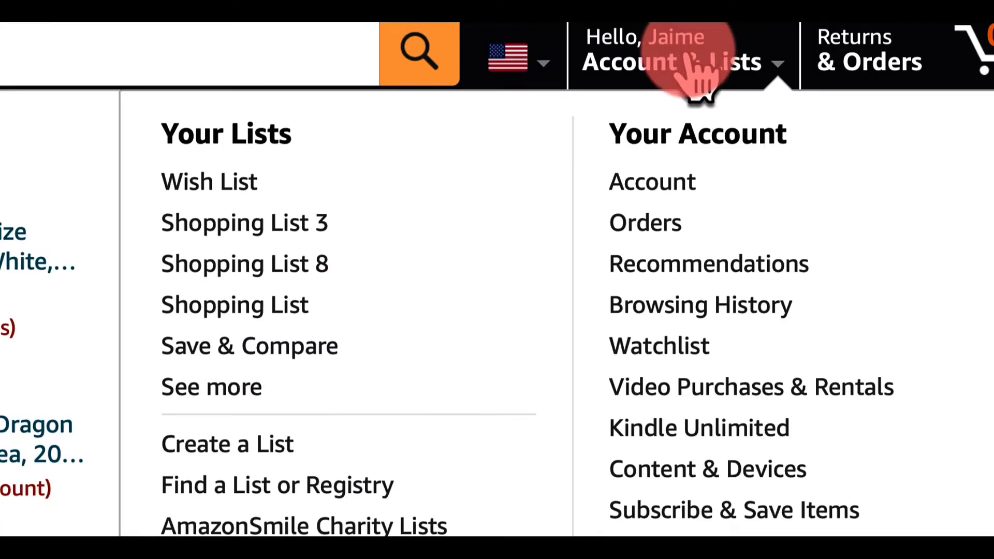
# From the Amazon account overview, open Other subscriptions under Memberships and subscriptions.
pyautogui.click(651, 181)
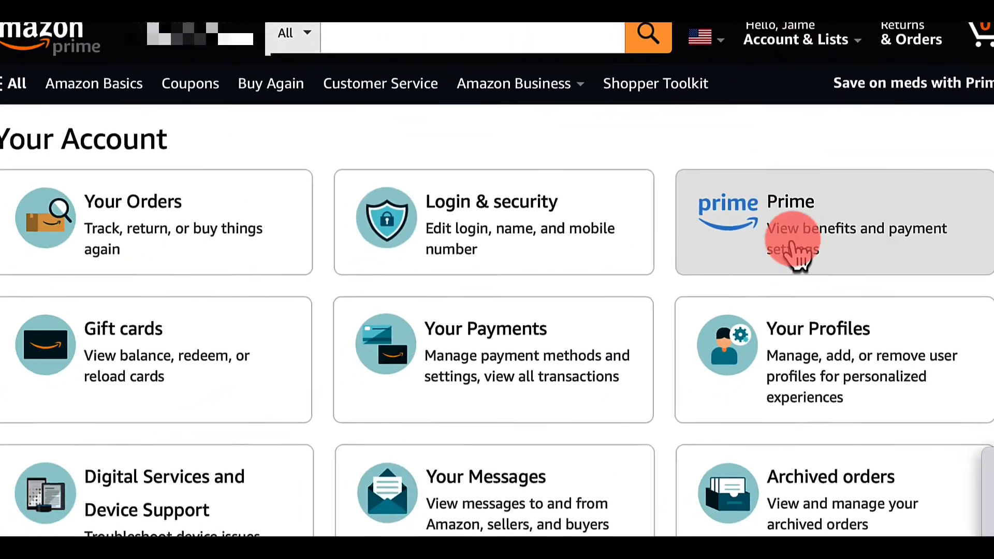
pyautogui.scroll(-3)
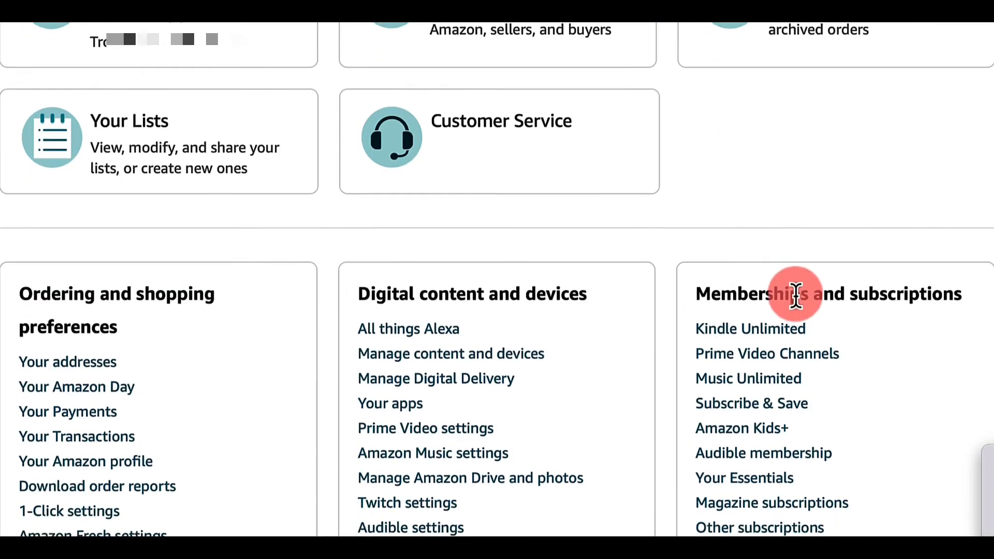
pyautogui.scroll(-3)
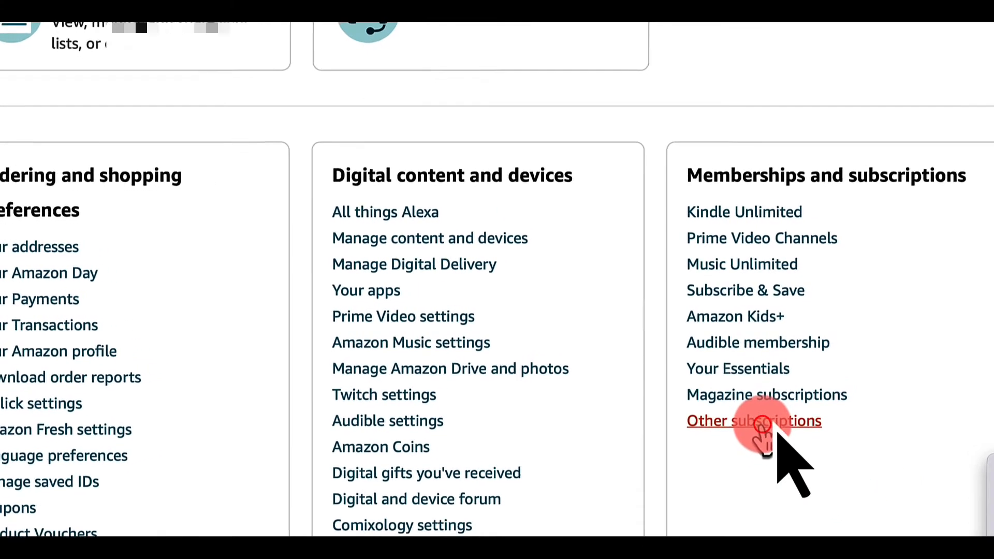
pyautogui.scroll(-3)
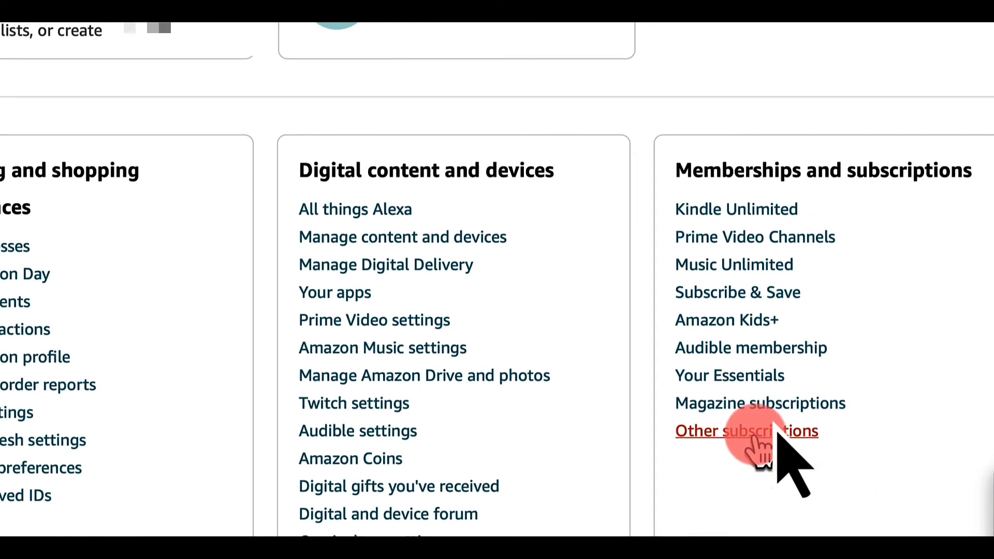
pyautogui.click(746, 431)
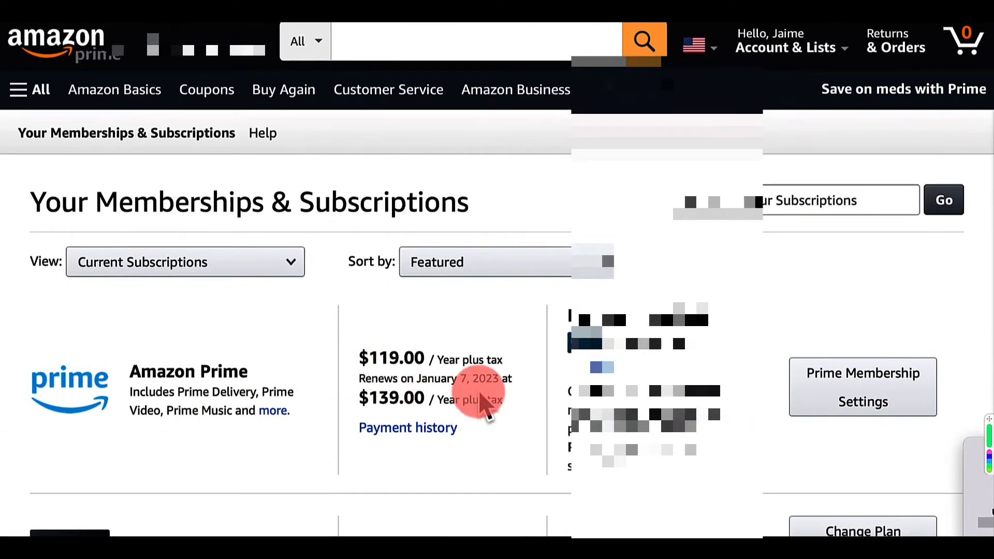
# Open App Subscription Settings for discovery+ (Ad-Free), billed $6.99 monthly.
pyautogui.scroll(-3)
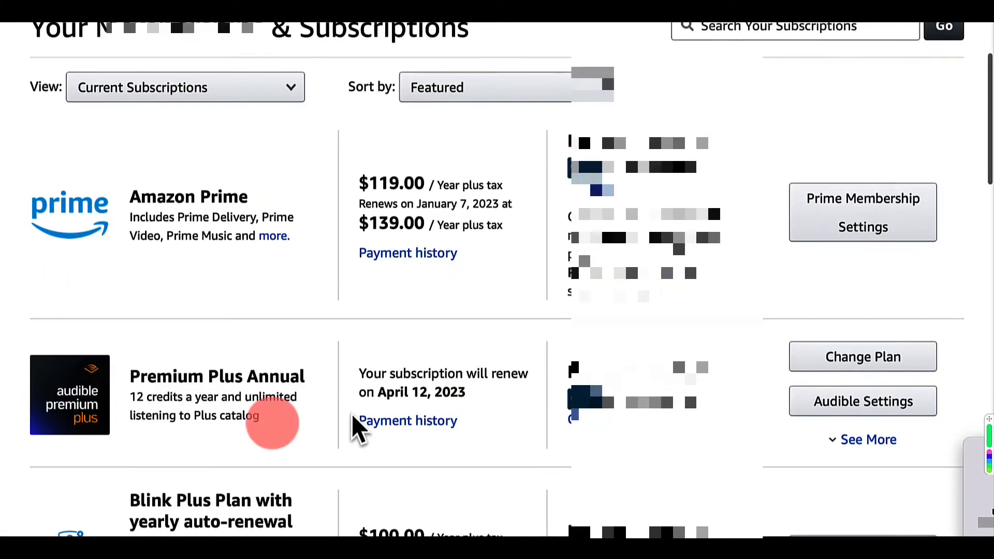
pyautogui.scroll(-3)
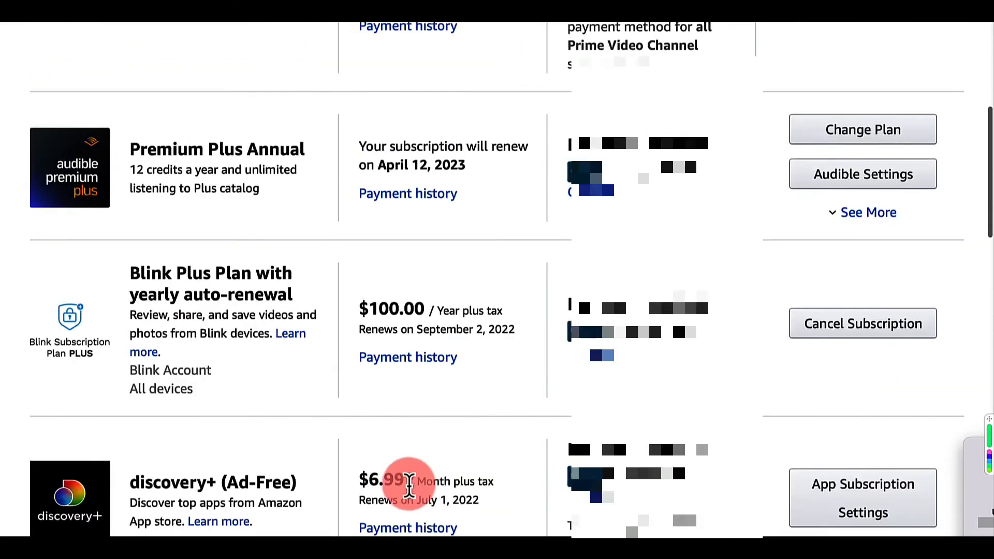
pyautogui.scroll(-3)
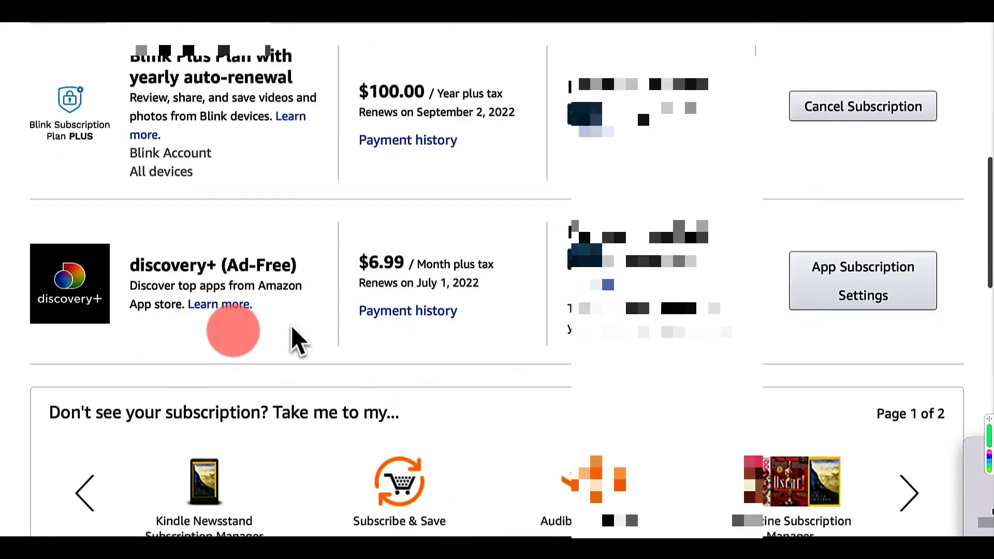
pyautogui.scroll(-3)
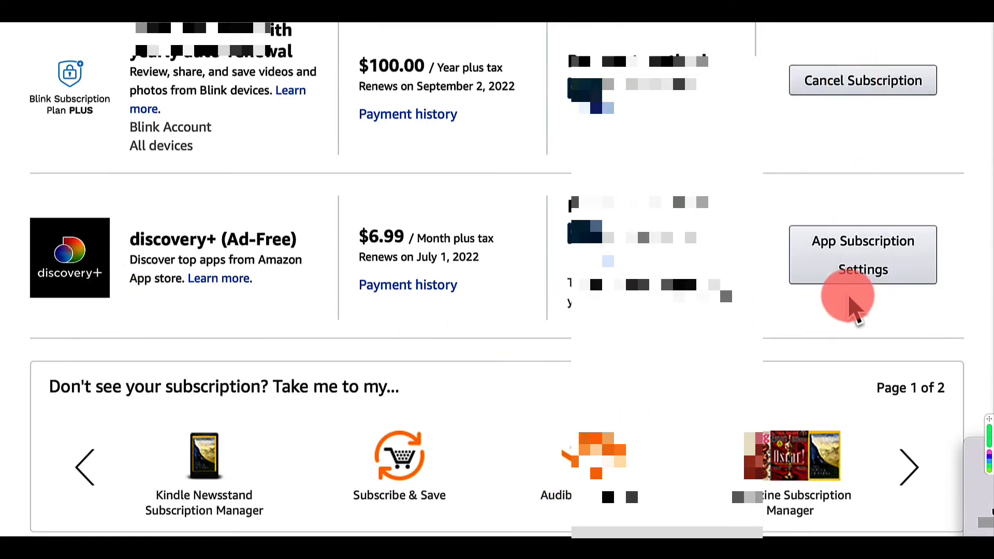
pyautogui.click(863, 255)
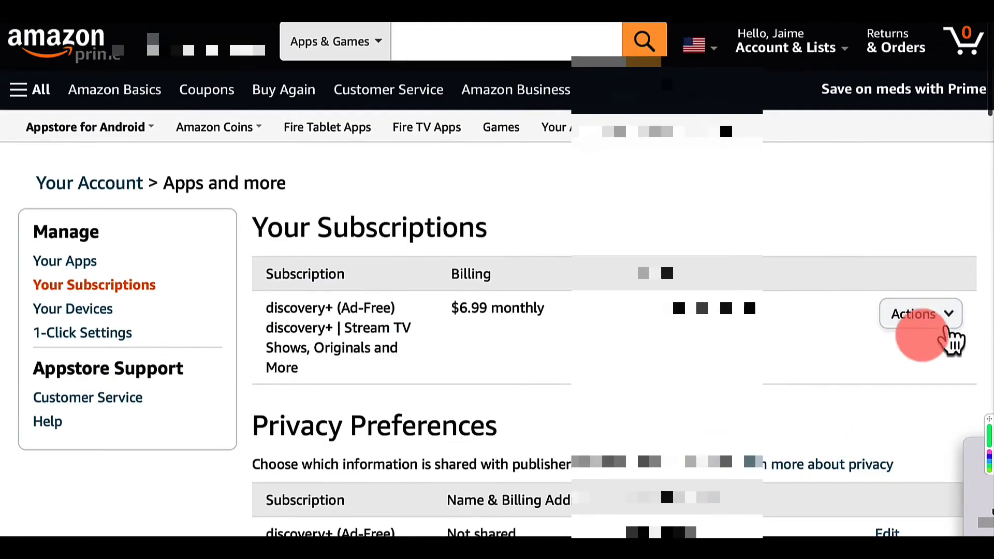
# Show the Actions dropdown options for the discovery+ (Ad-Free) subscription.
pyautogui.click(920, 314)
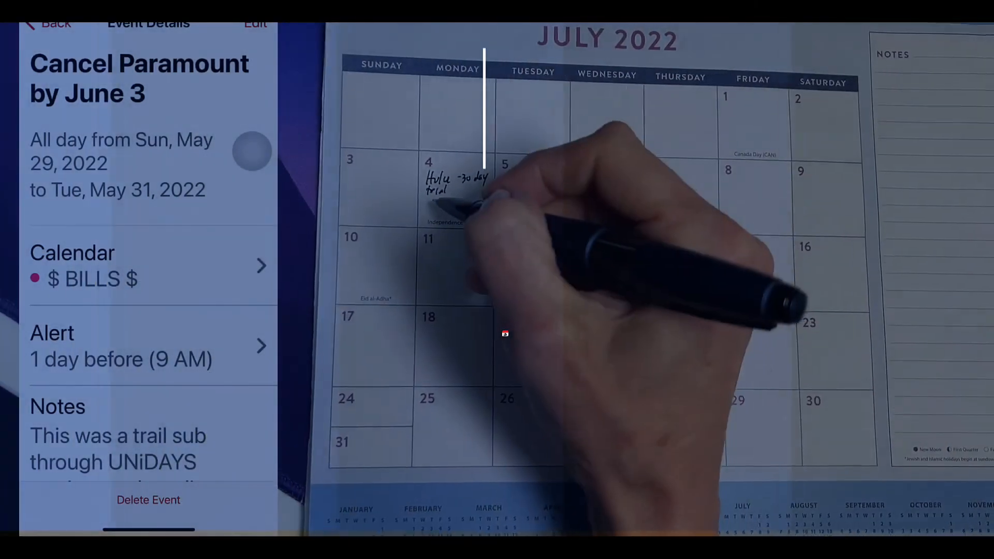
# Scroll the Cancel Paramount by June 3 event down to its alert and Notes.
pyautogui.scroll(-3)
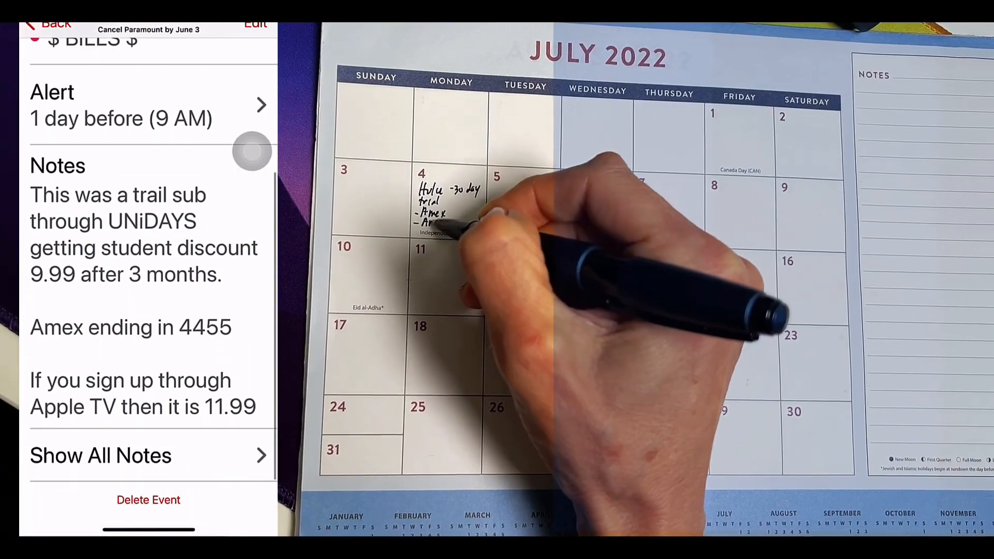